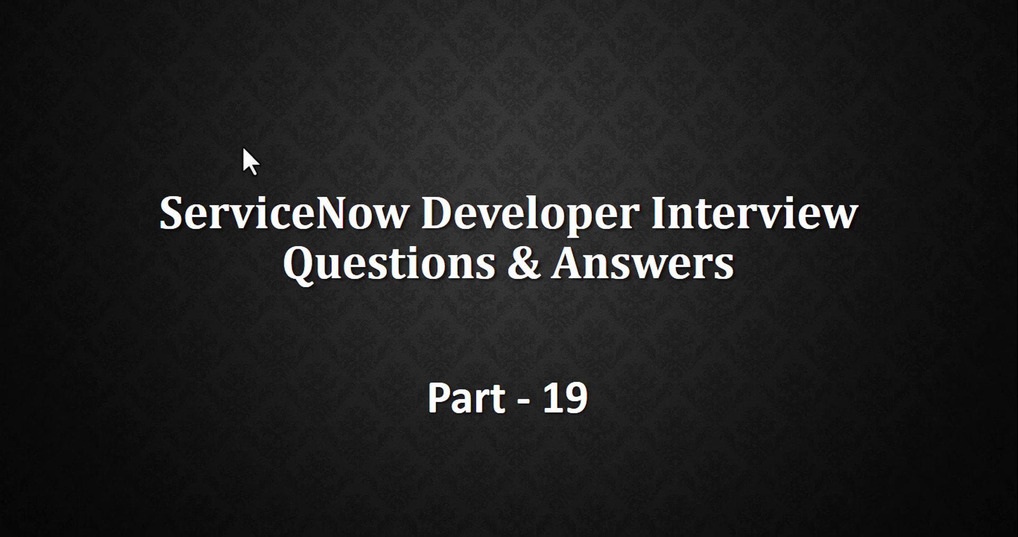
- Advance the slideshow from the Part 19 title to the onStart vs onBefore question
{"action": "key", "text": "right"}
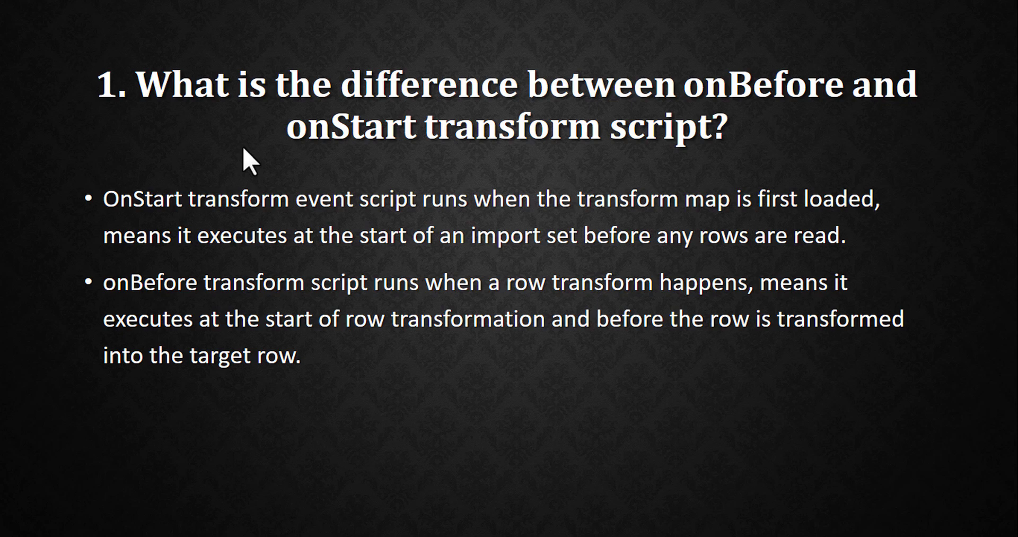
{"action": "key", "text": "Right"}
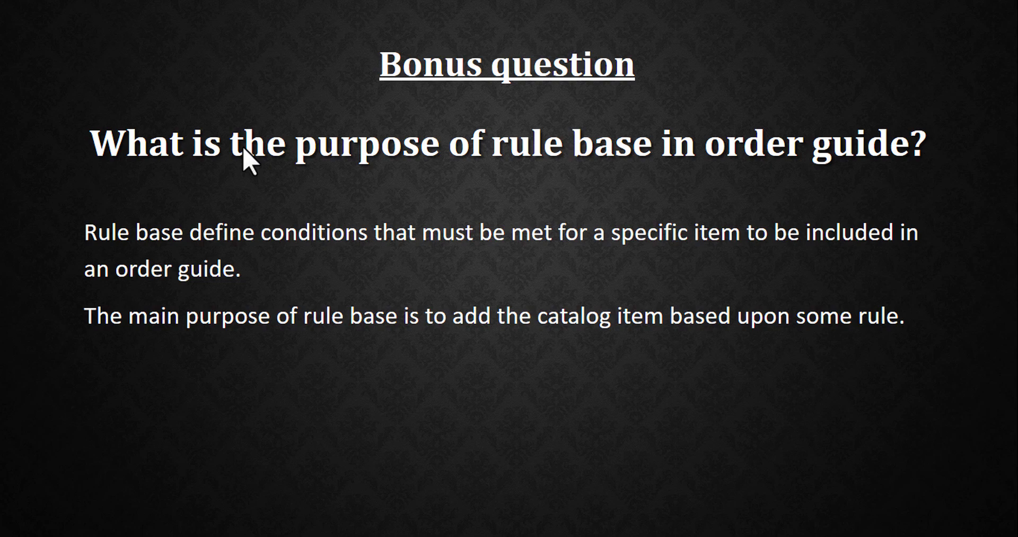
- Advance from the bonus question to today's sysparm_name GlideAjax question slide
{"action": "key", "text": "right"}
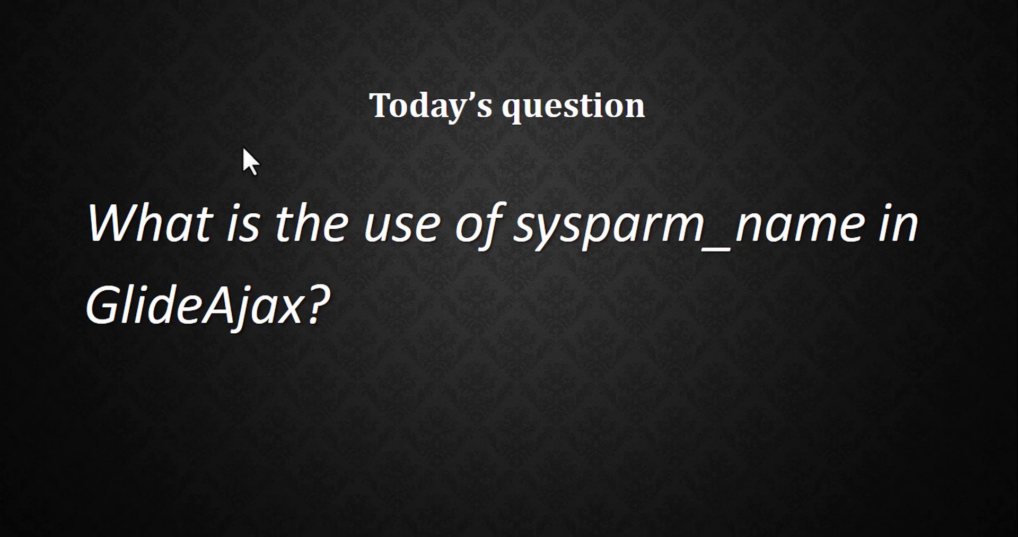
- Advance past the sysparm_name question to the closing Thank You slide
{"action": "key", "text": "Right"}
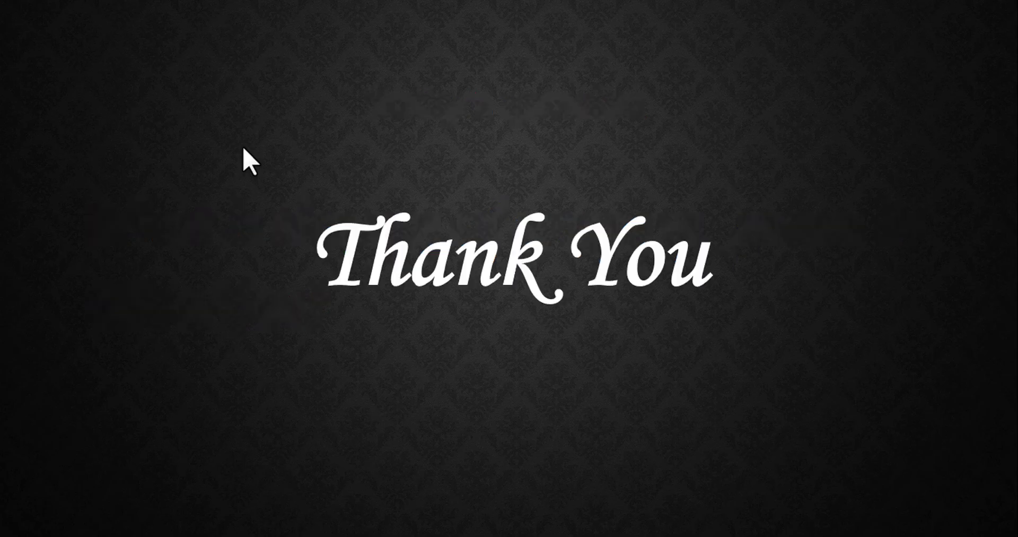